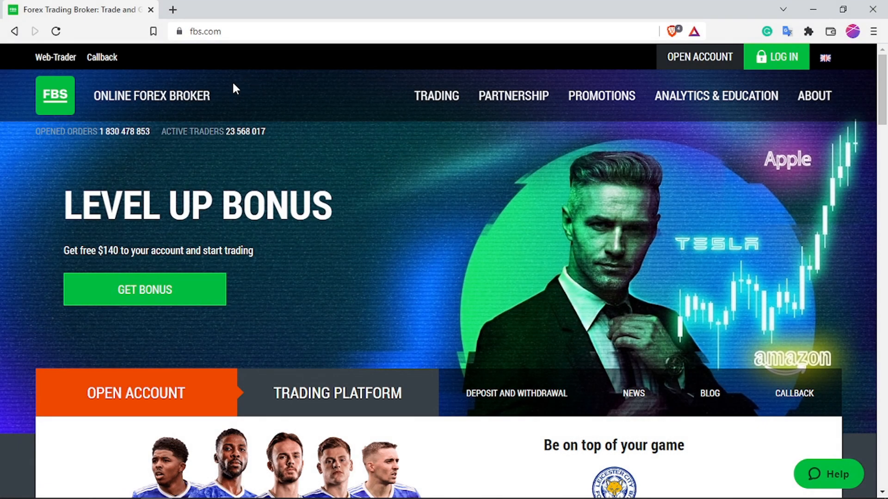
mouse_move(437, 95)
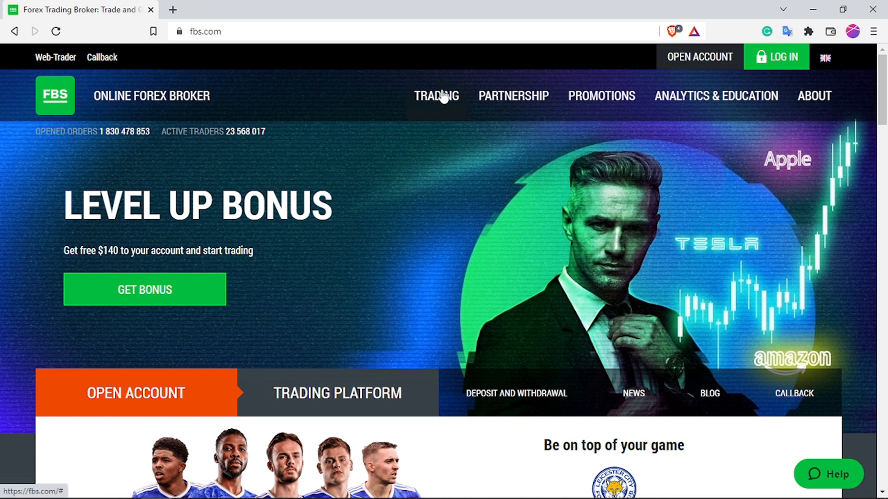
mouse_move(874, 94)
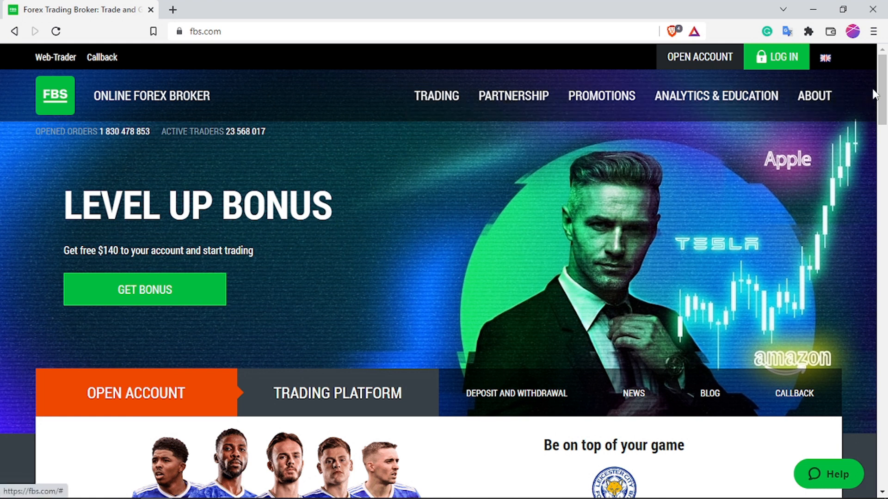
- Reach the Trader registration form and focus its email and full-name fields, leaving them empty
scroll(down, 3)
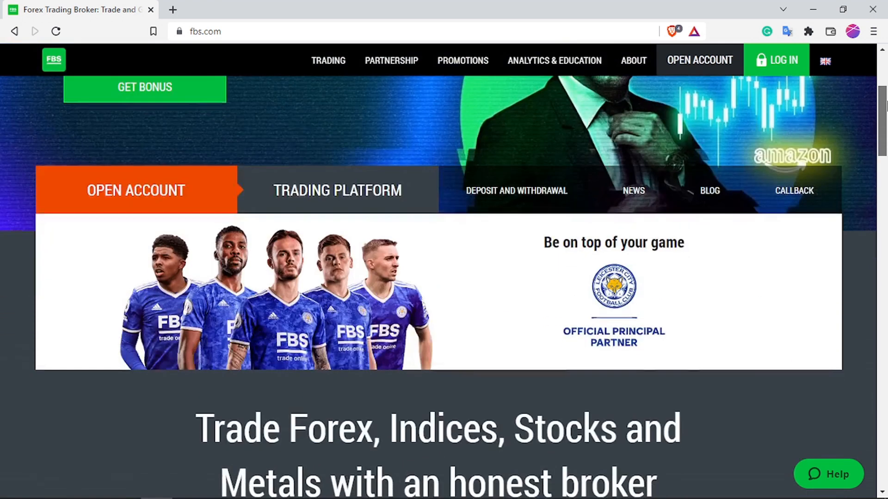
scroll(down, 3)
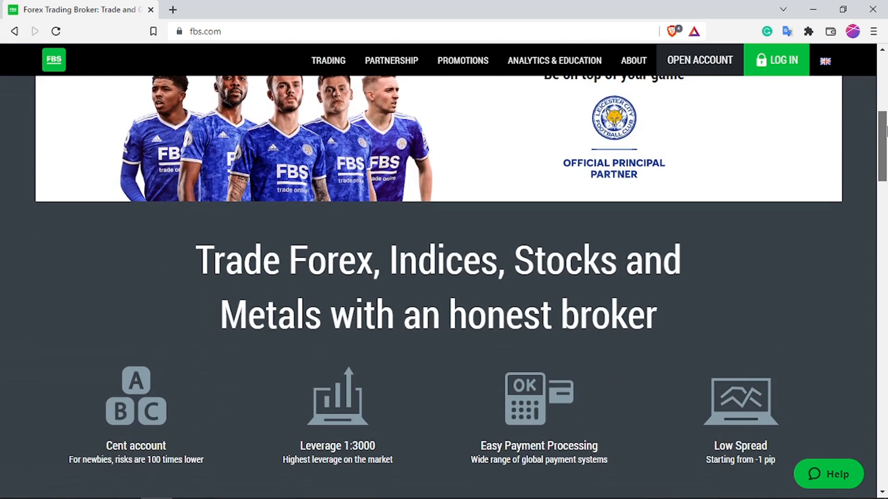
scroll(down, 3)
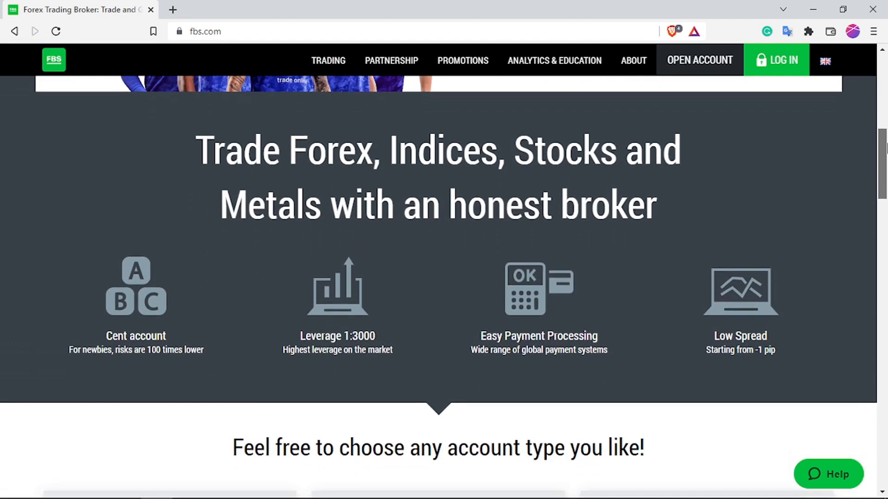
scroll(down, 3)
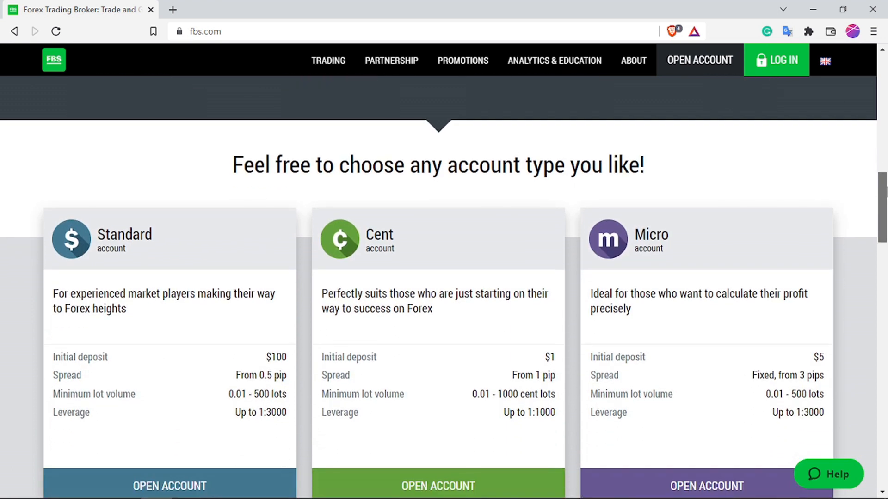
scroll(down, 3)
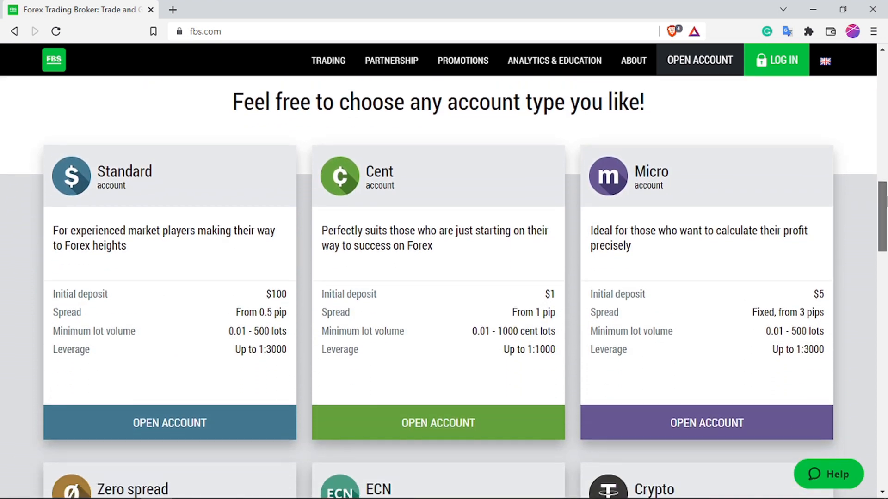
scroll(down, 3)
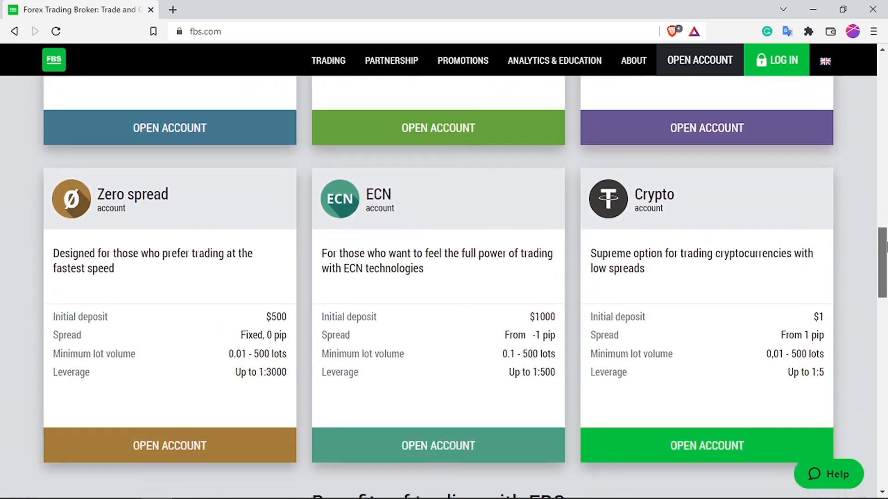
scroll(down, 3)
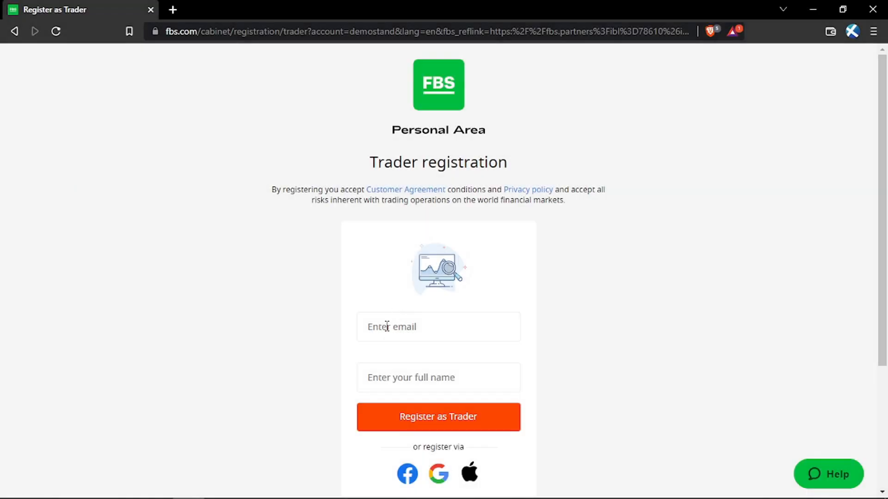
click(437, 327)
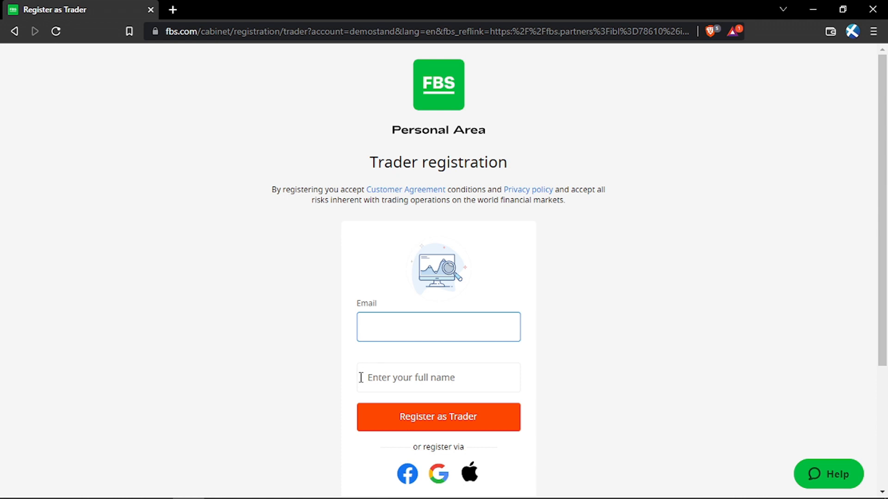
click(438, 377)
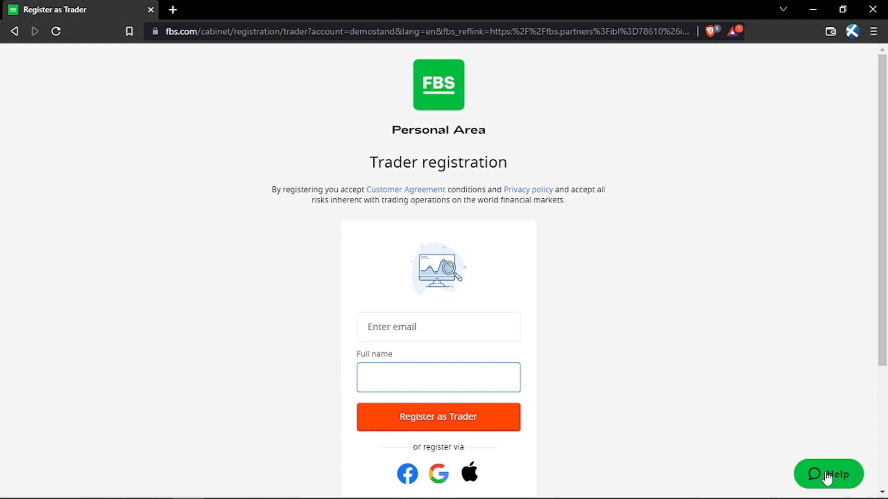
mouse_move(632, 228)
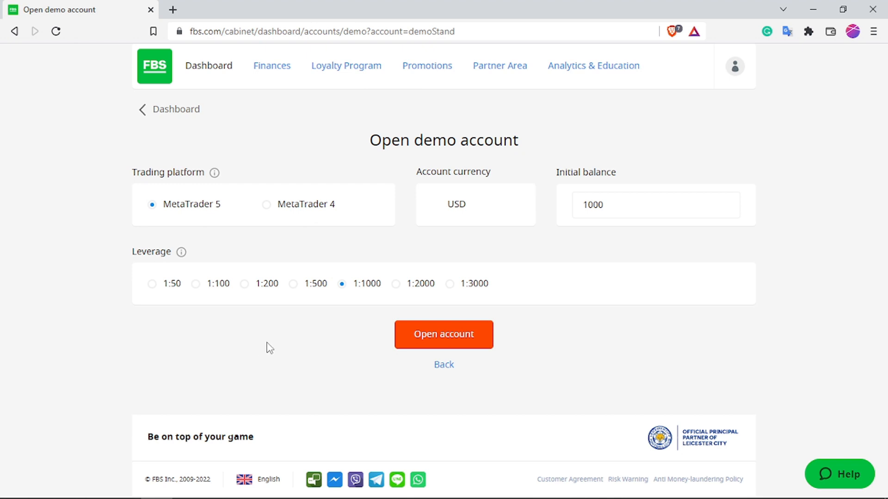
mouse_move(214, 173)
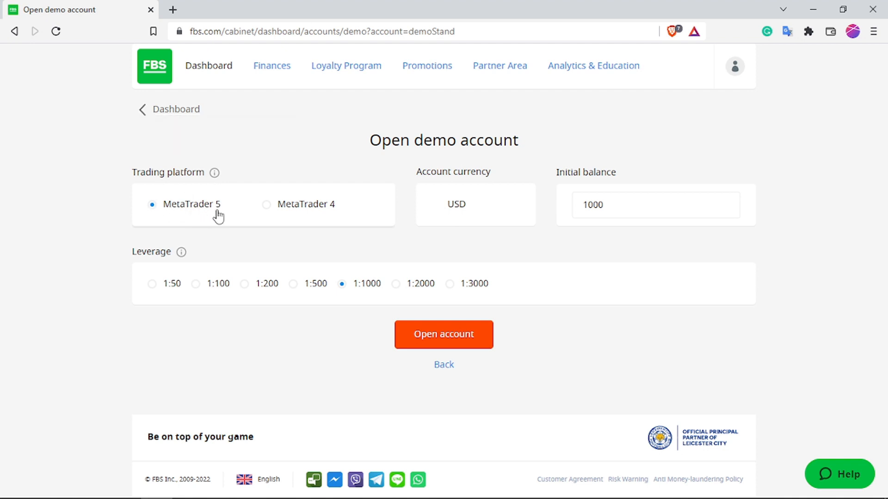
mouse_move(279, 211)
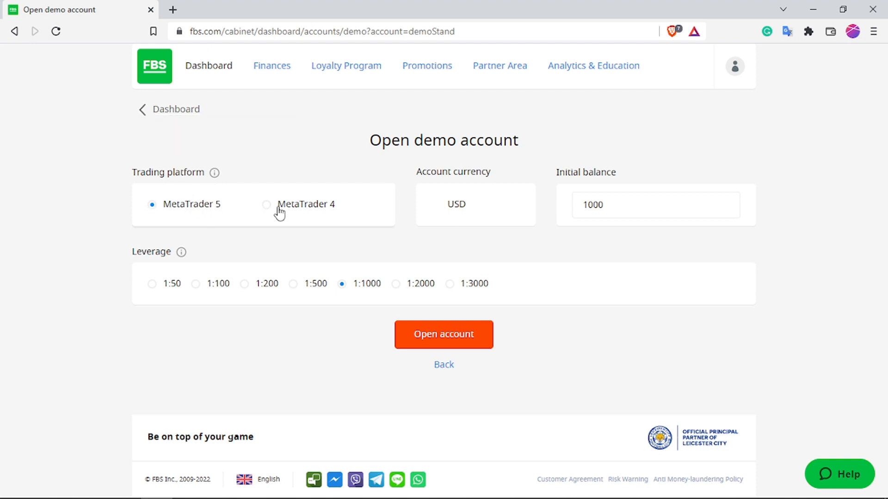
- Create a MetaTrader 4 demo account with a 2000 USD initial balance
click(266, 205)
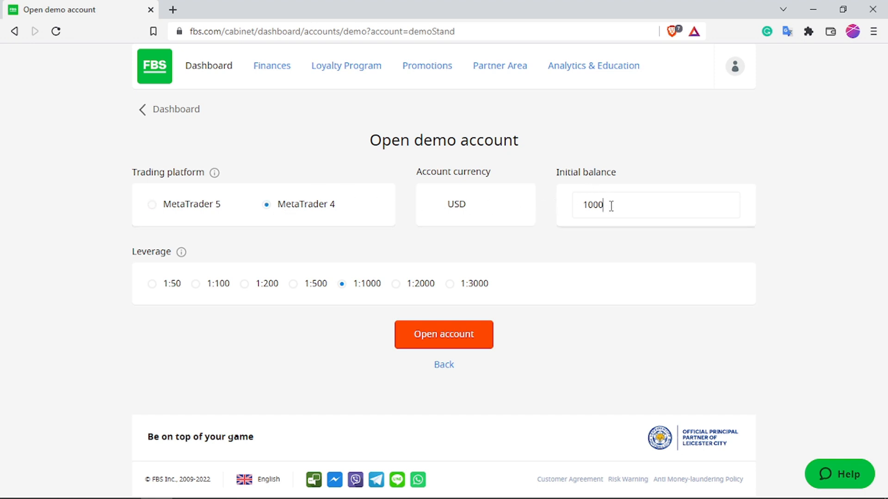
double_click(593, 206)
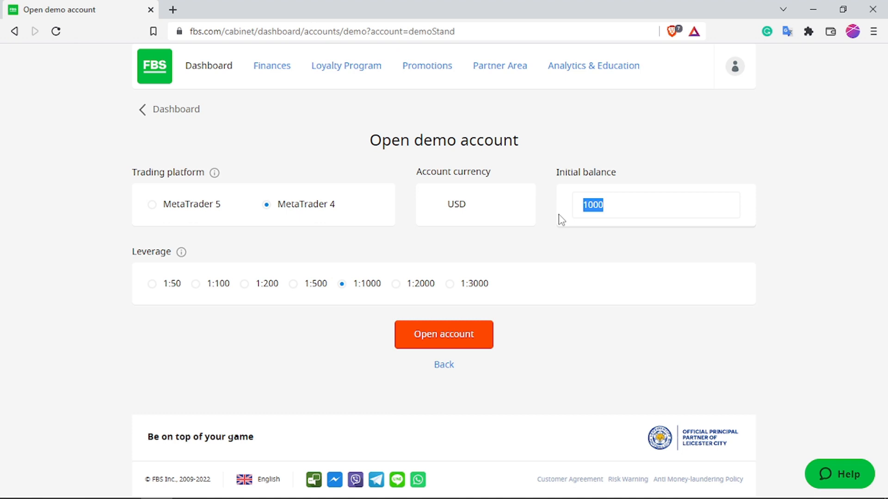
text(2)
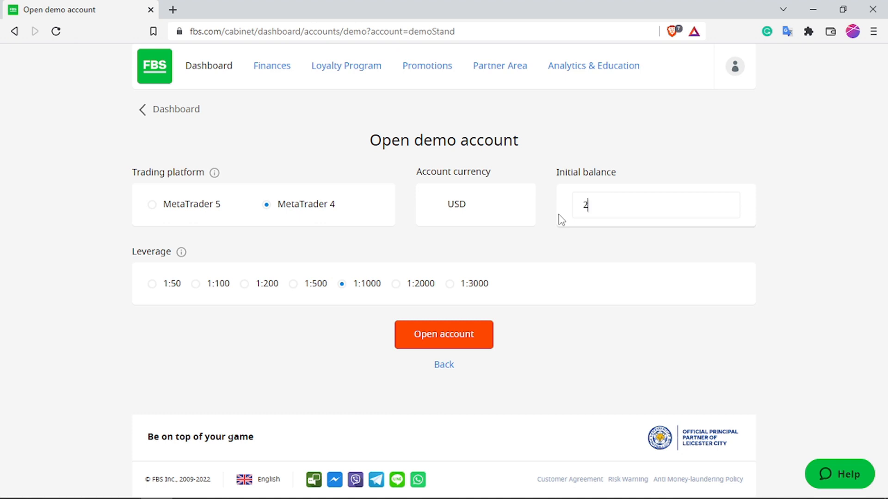
text(000)
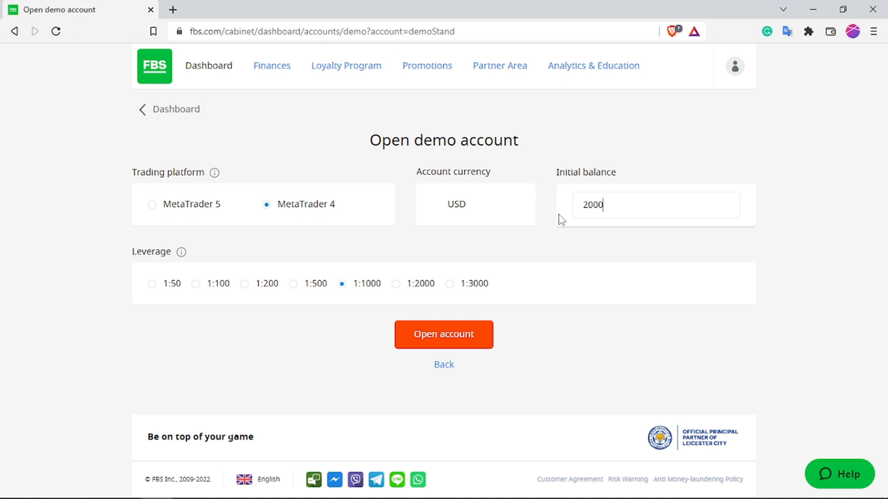
mouse_move(205, 294)
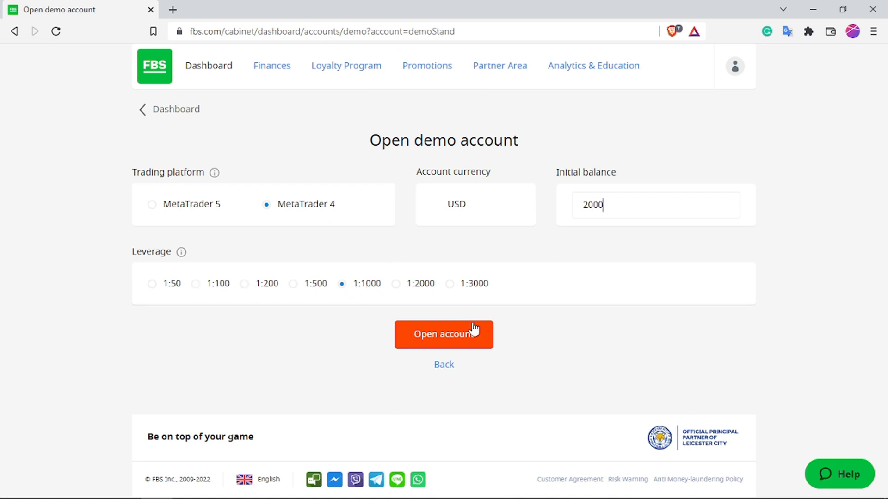
click(443, 333)
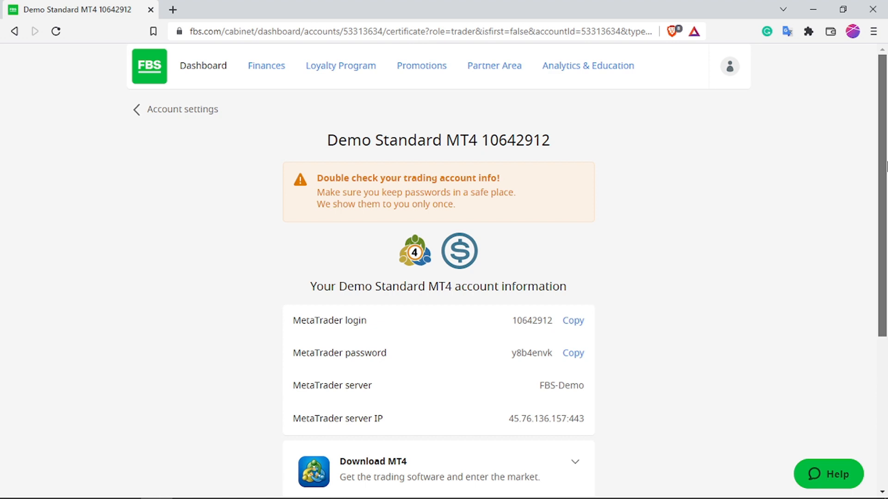
- From the account certificate page, download the Windows MT4 installer
scroll(down, 3)
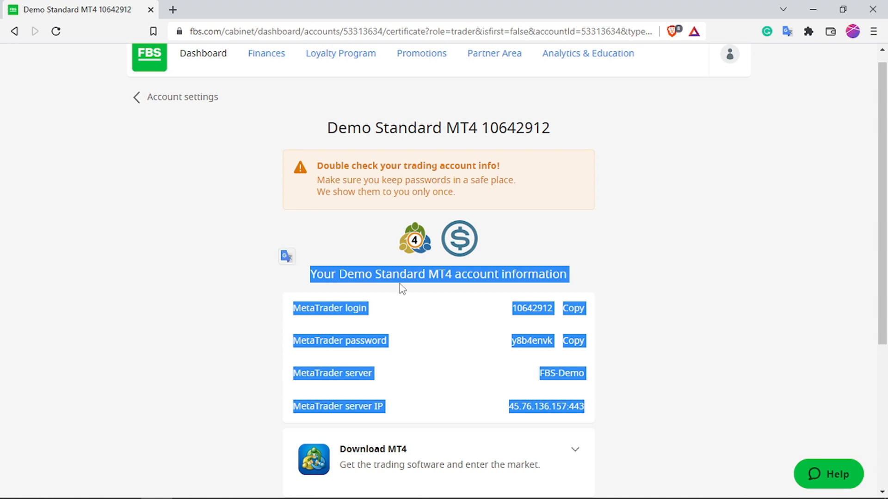
click(593, 239)
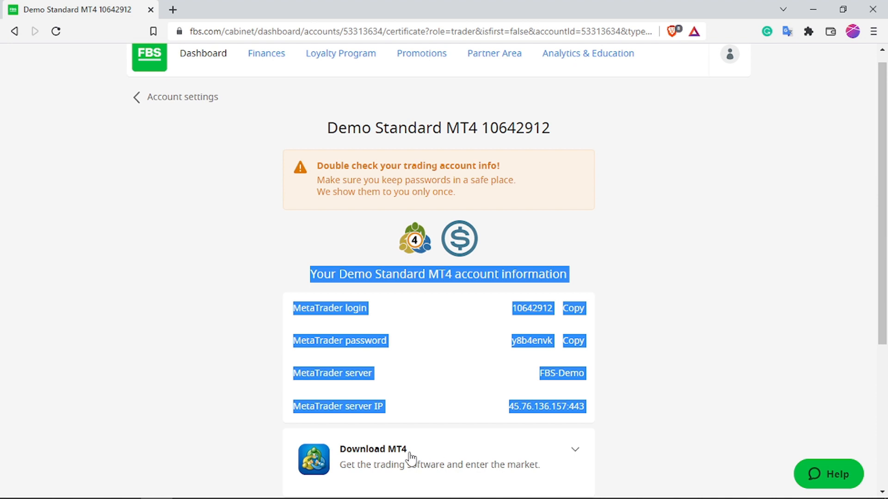
scroll(down, 3)
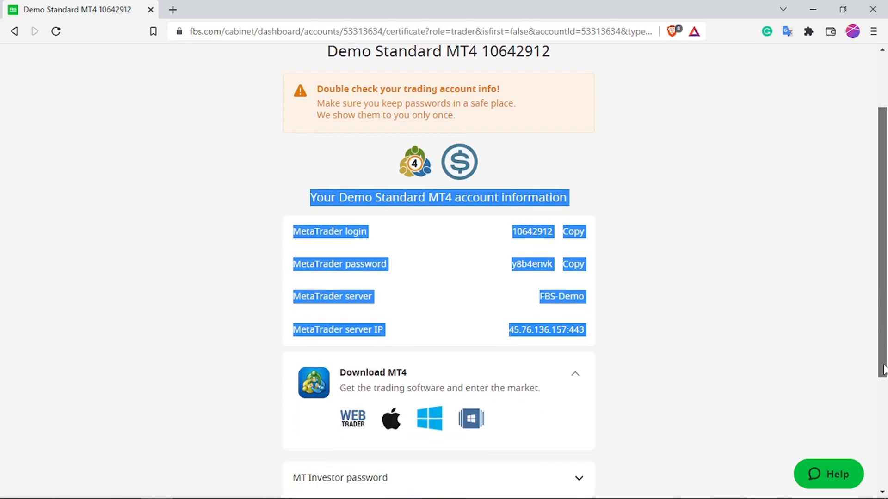
scroll(down, 3)
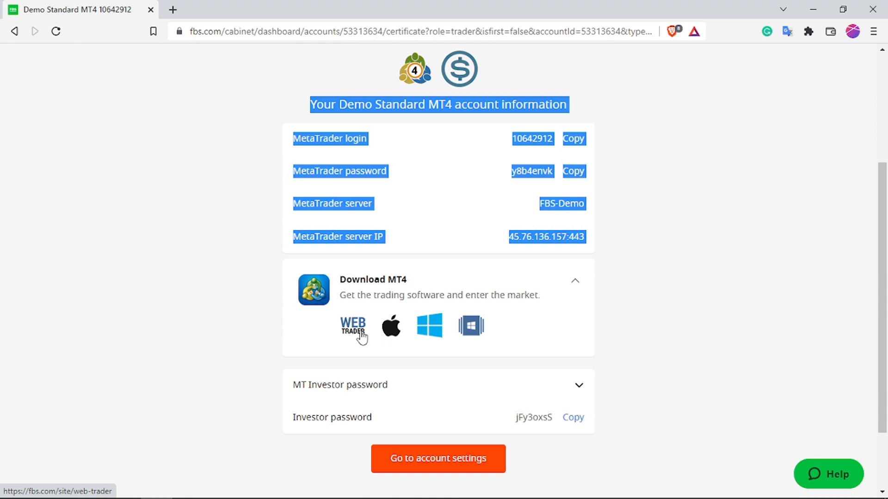
mouse_move(430, 331)
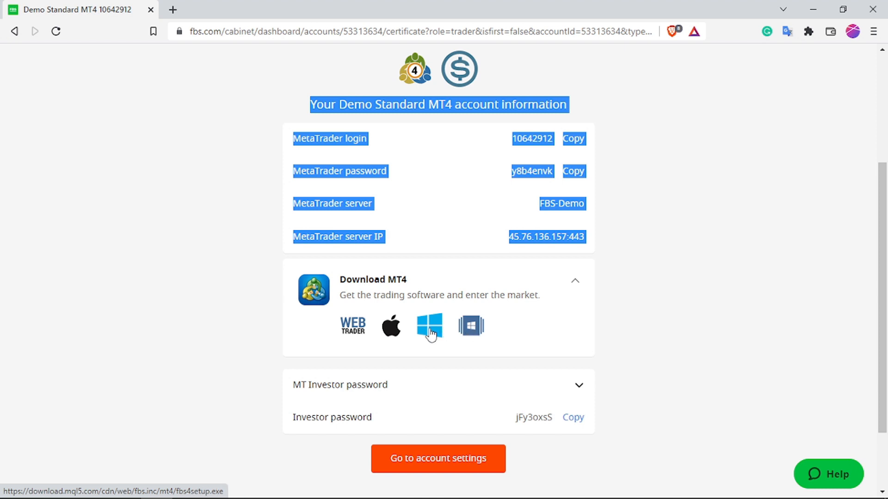
click(429, 327)
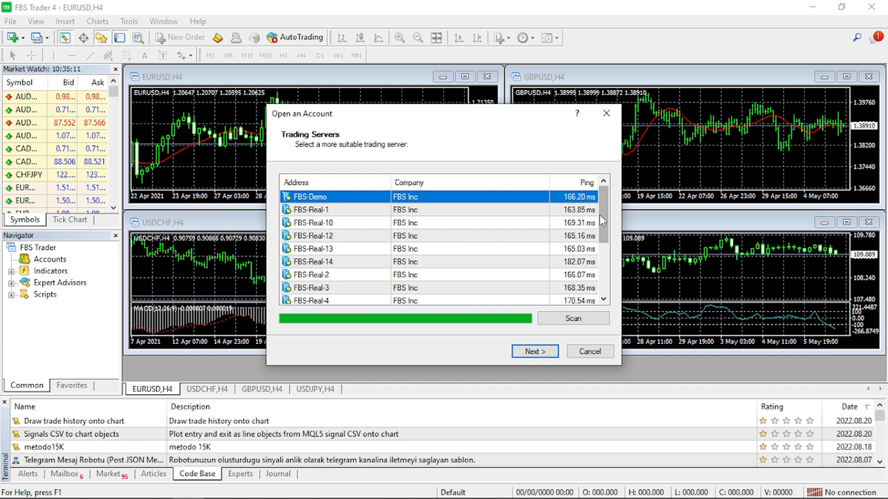
- In the terminal's Open an Account dialog, choose the FBS-Demo server and an existing trade account
scroll(down, 3)
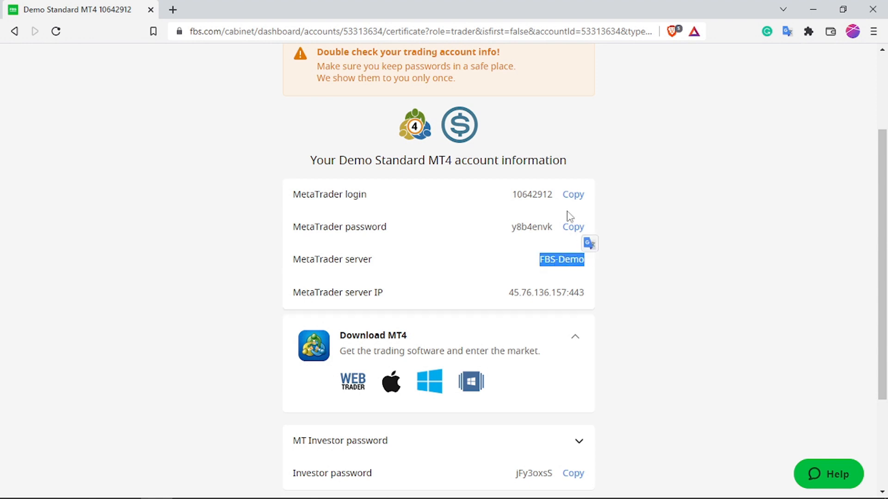
click(187, 486)
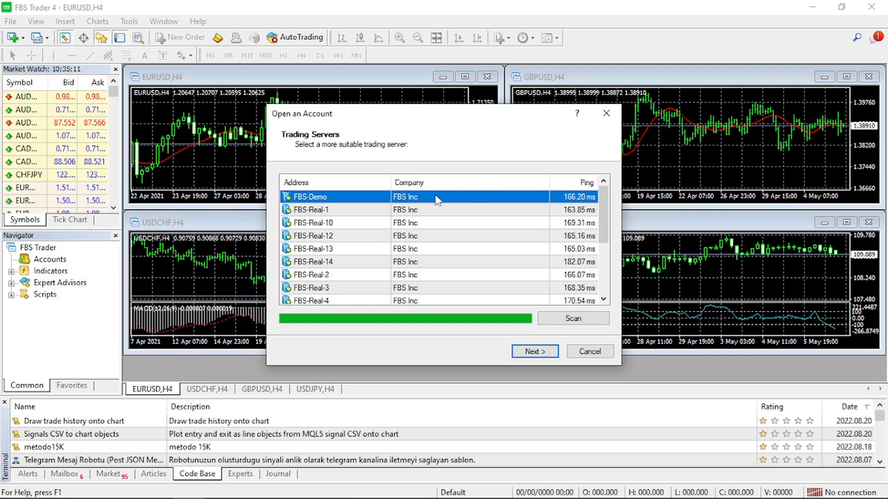
click(533, 351)
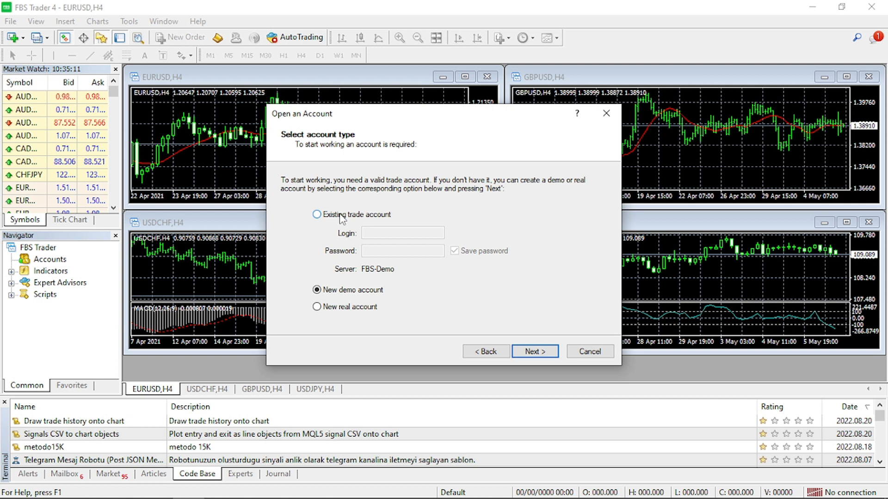
click(316, 214)
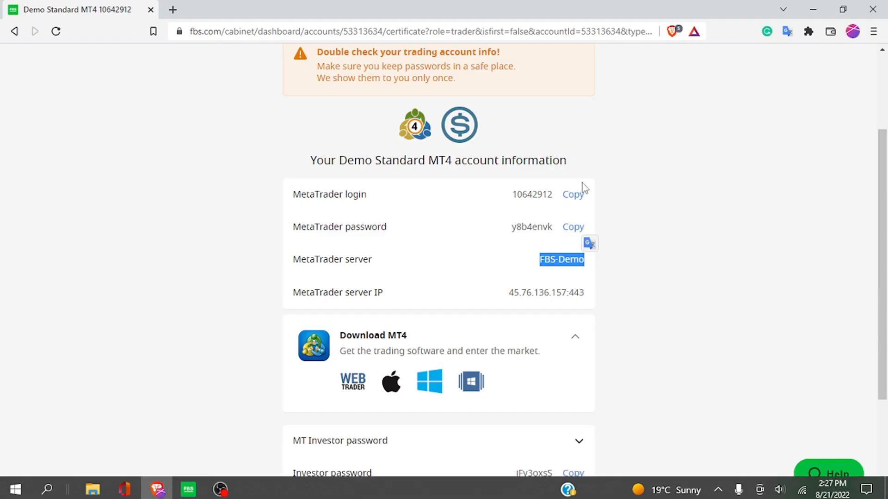
click(572, 194)
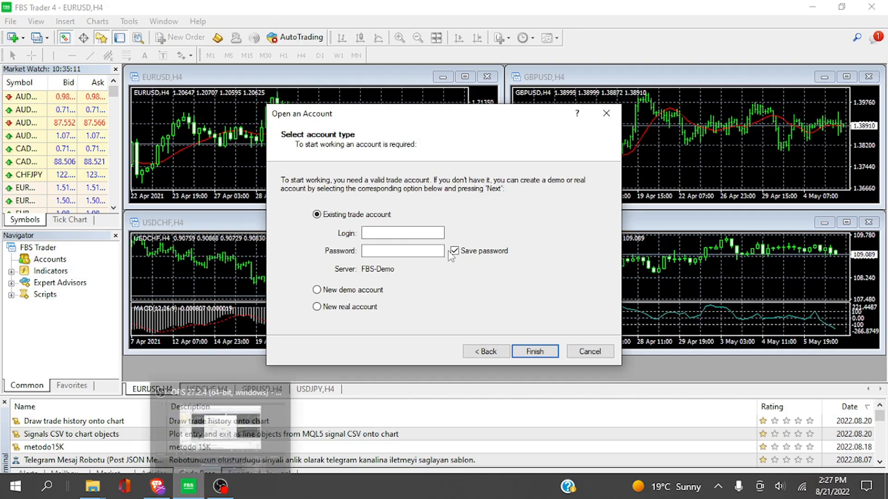
text(10642912)
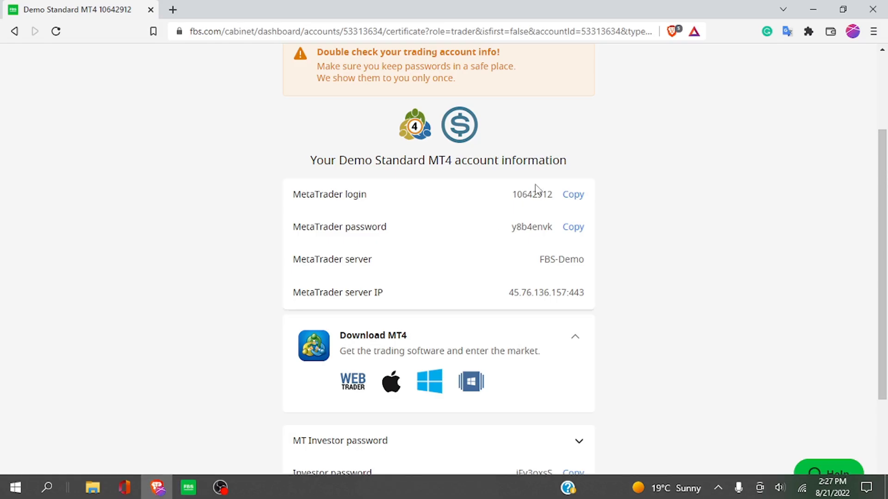
click(573, 194)
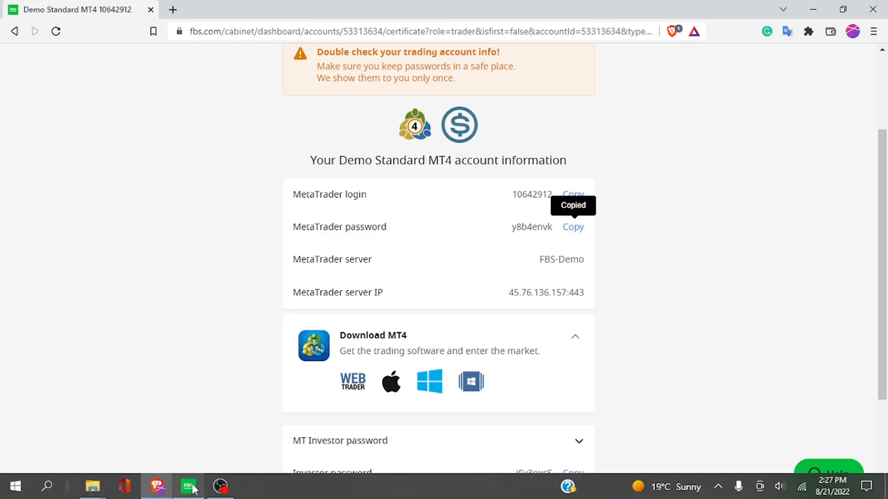
click(189, 485)
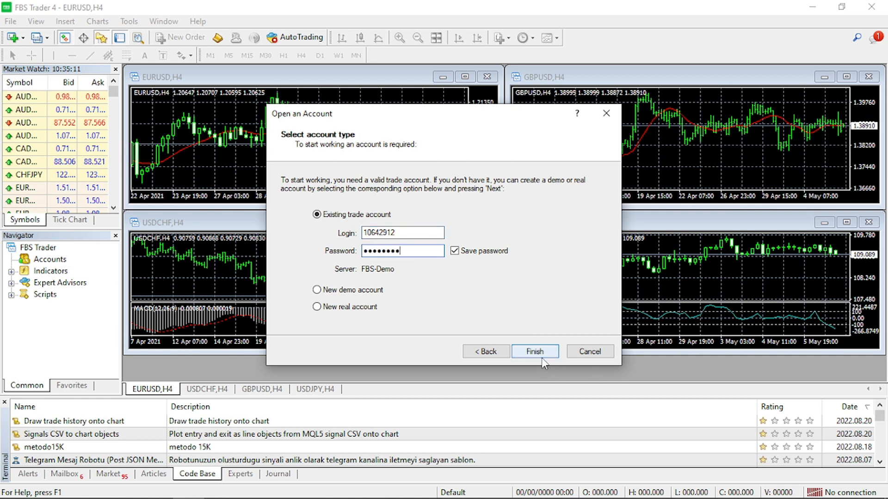
click(534, 351)
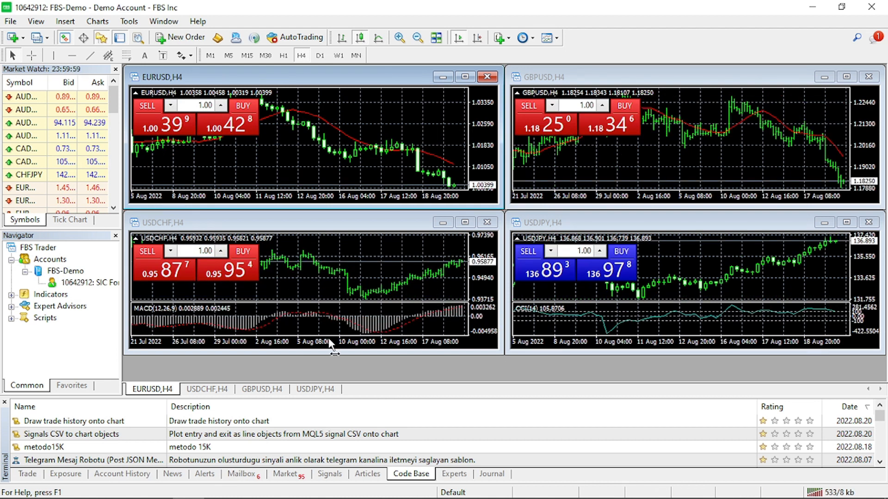
click(243, 473)
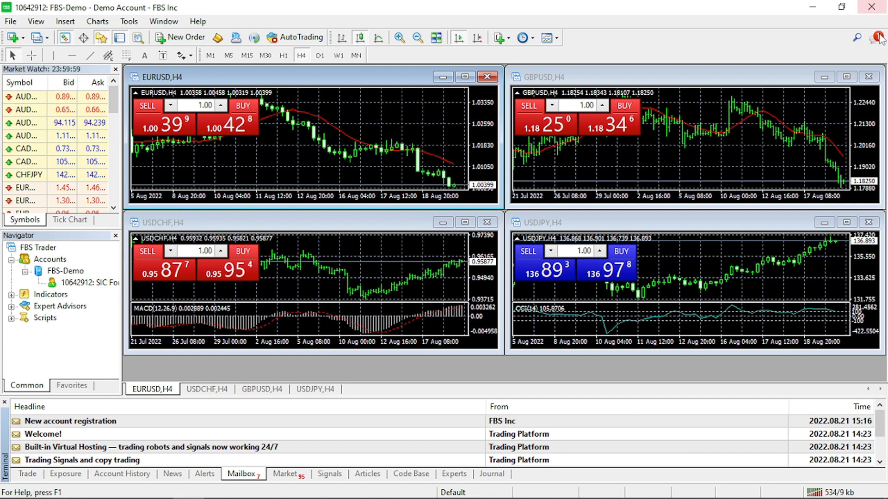
click(877, 38)
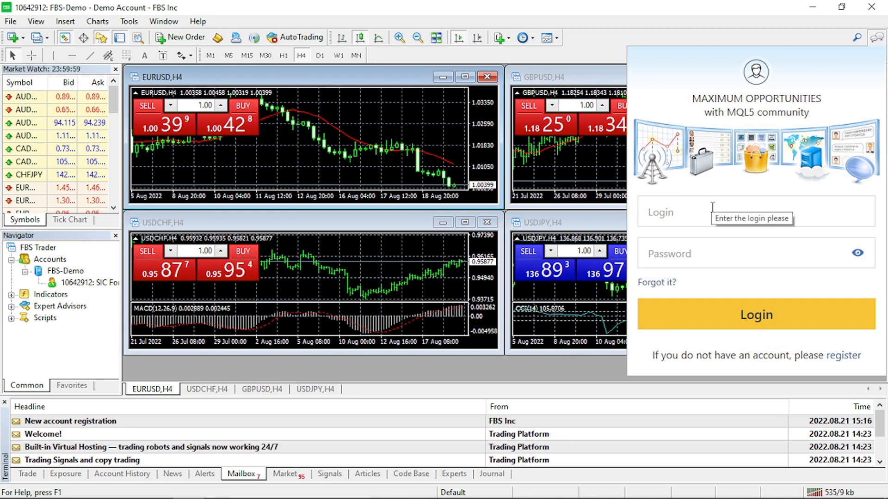
- Sign the terminal into the MQL5 community account with username and password, then dismiss the panel
click(752, 213)
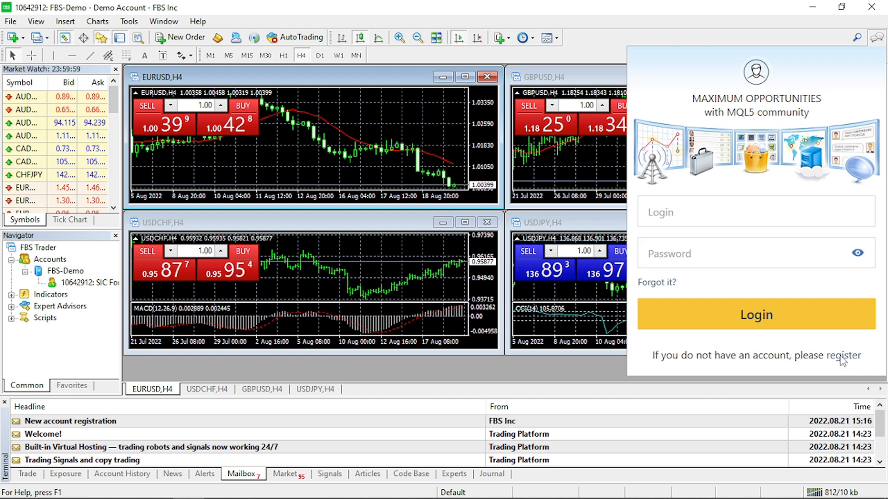
click(844, 355)
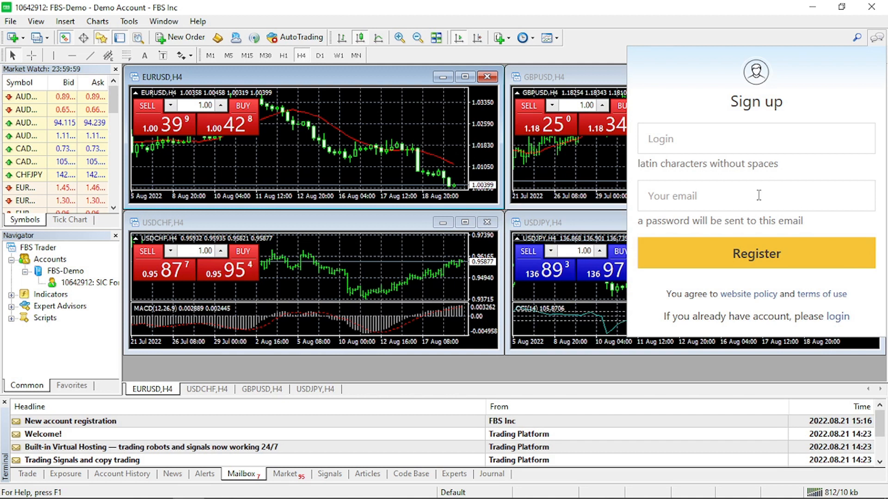
mouse_move(850, 149)
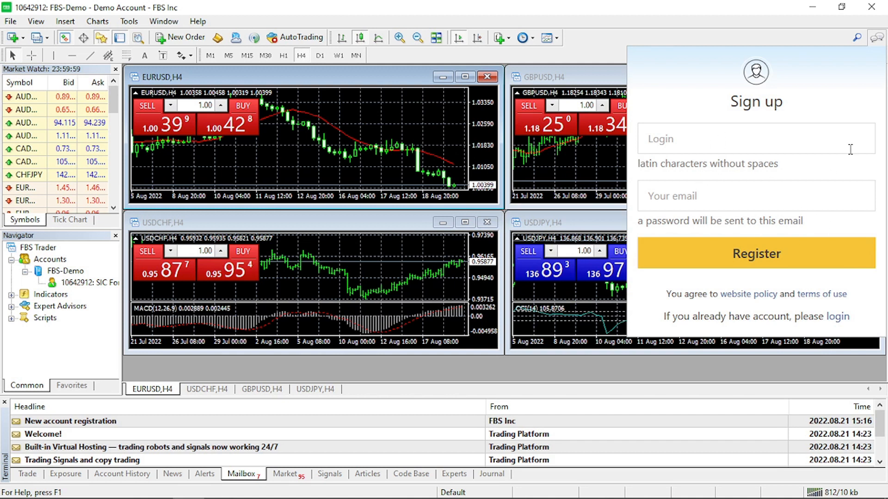
mouse_move(711, 119)
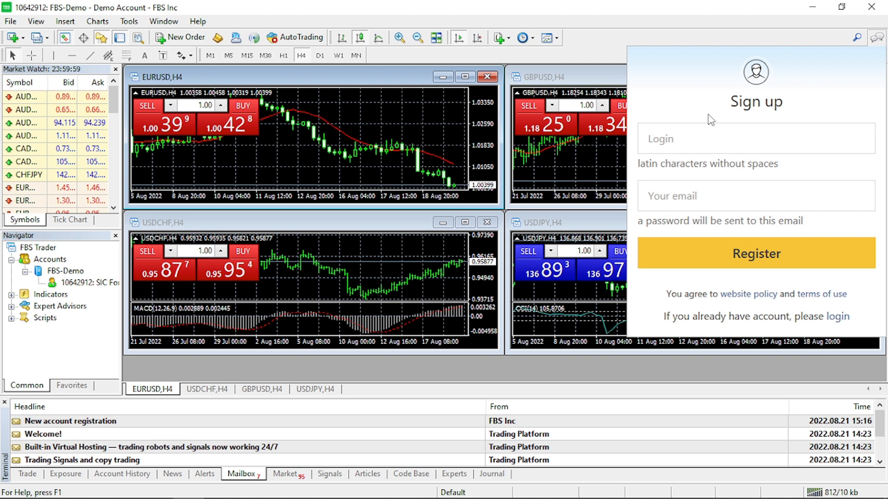
click(838, 316)
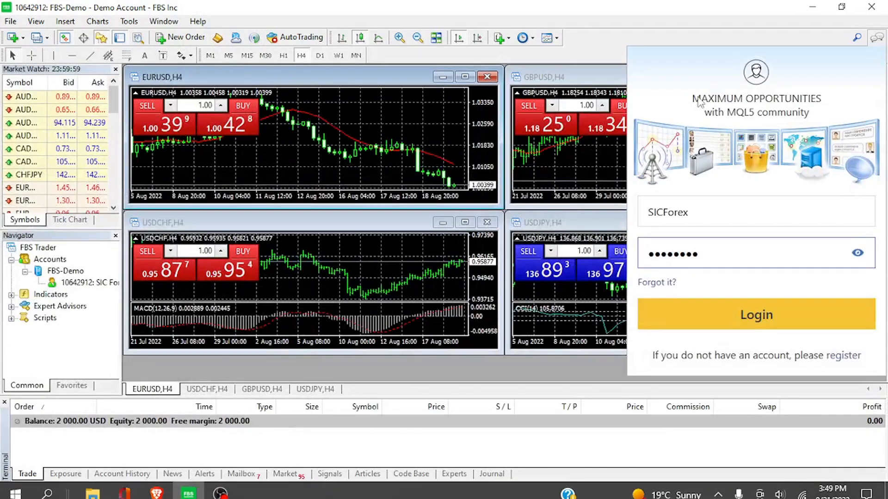
mouse_move(765, 122)
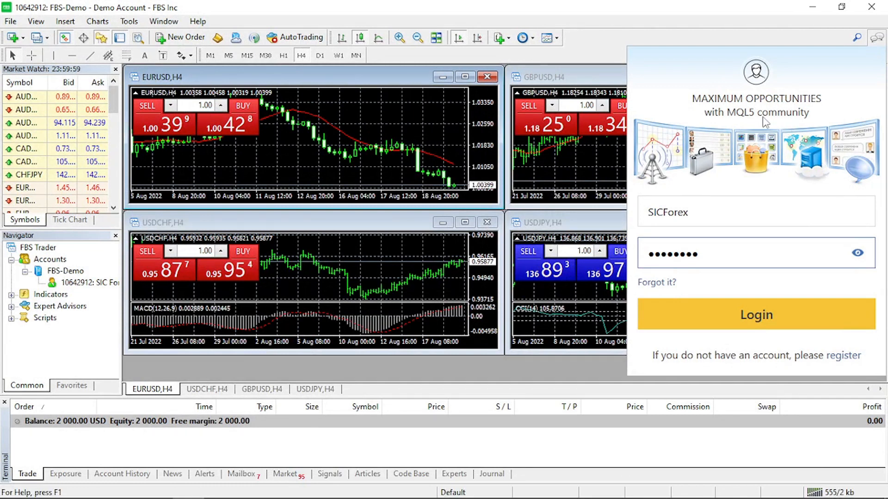
mouse_move(740, 315)
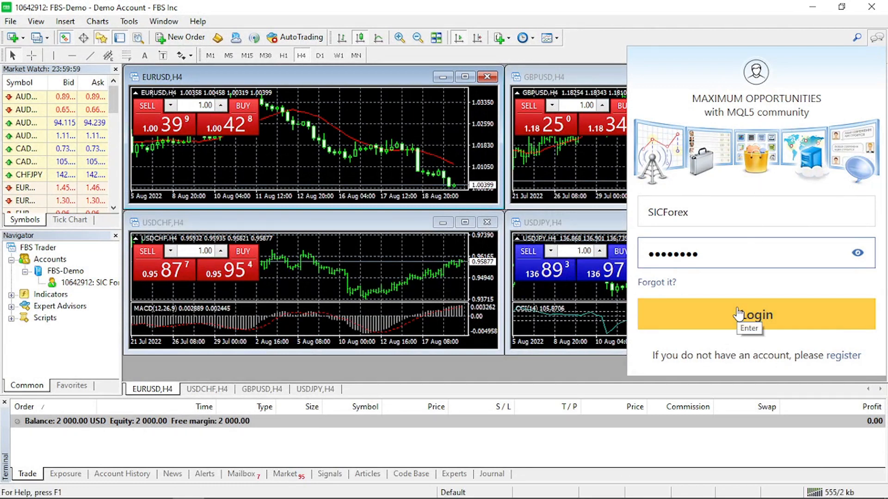
click(756, 315)
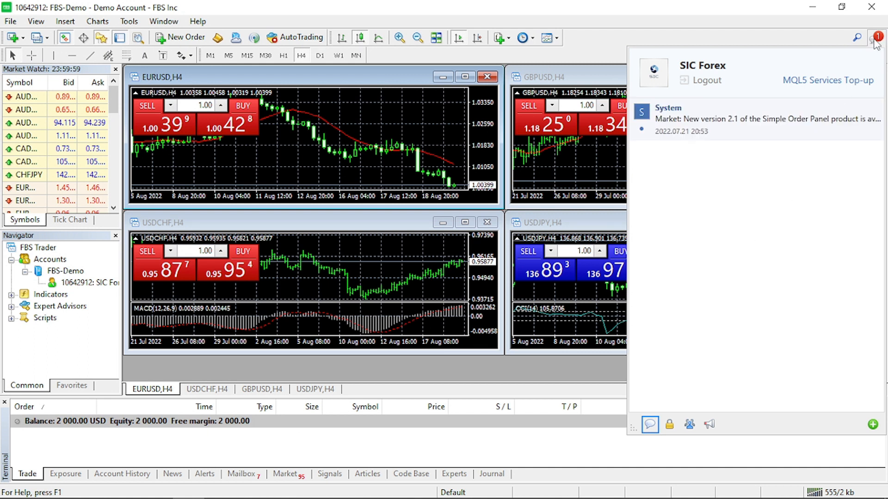
click(879, 37)
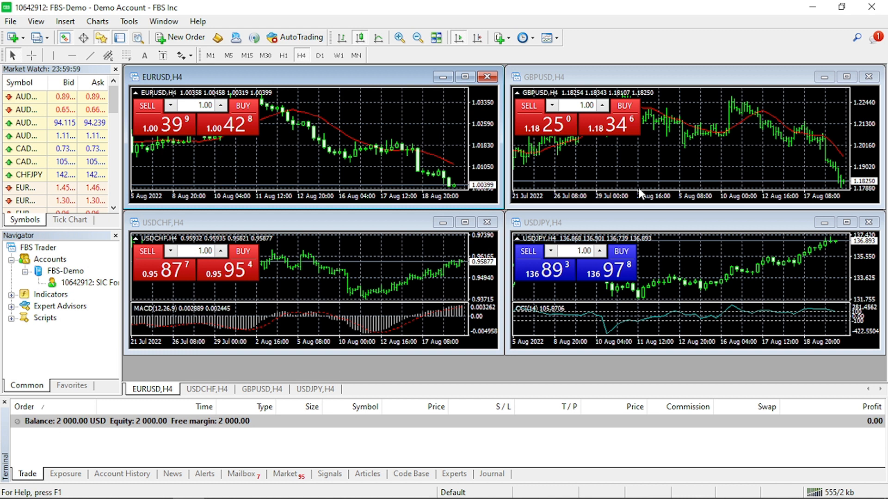
mouse_move(256, 227)
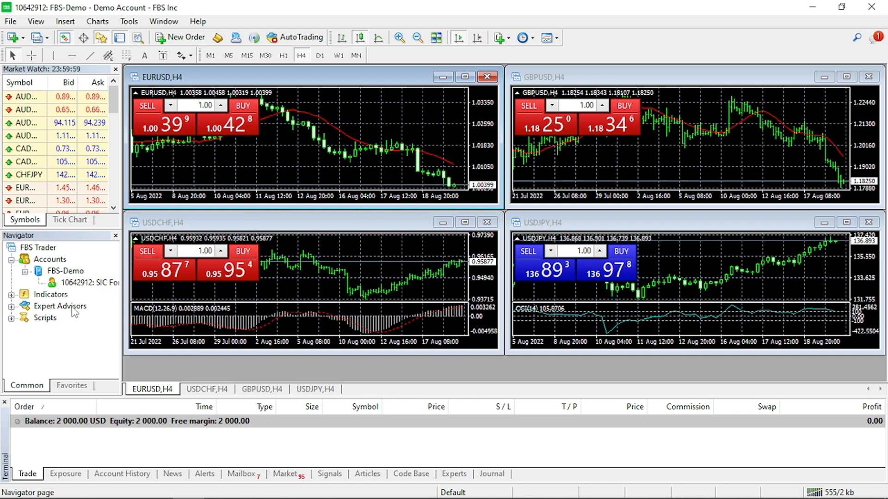
mouse_move(57, 304)
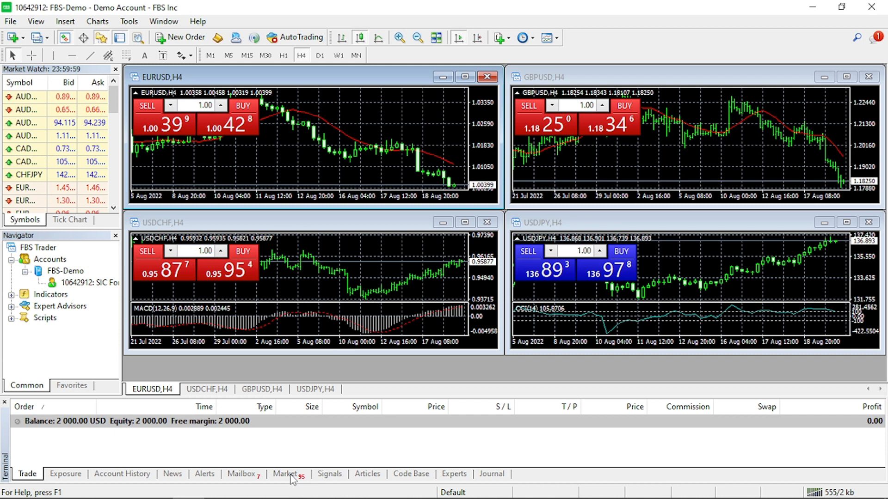
- Show the Terminal's Market listing restricted to Experts, sorted to Free products
click(286, 473)
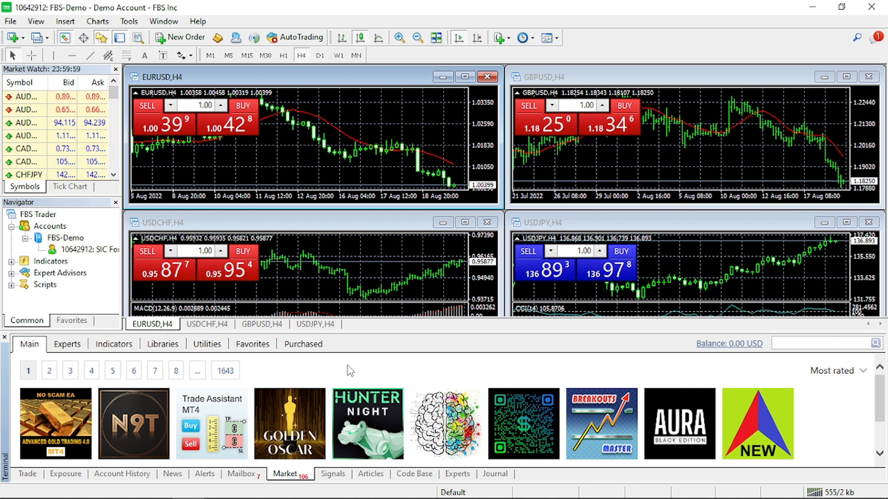
mouse_move(66, 345)
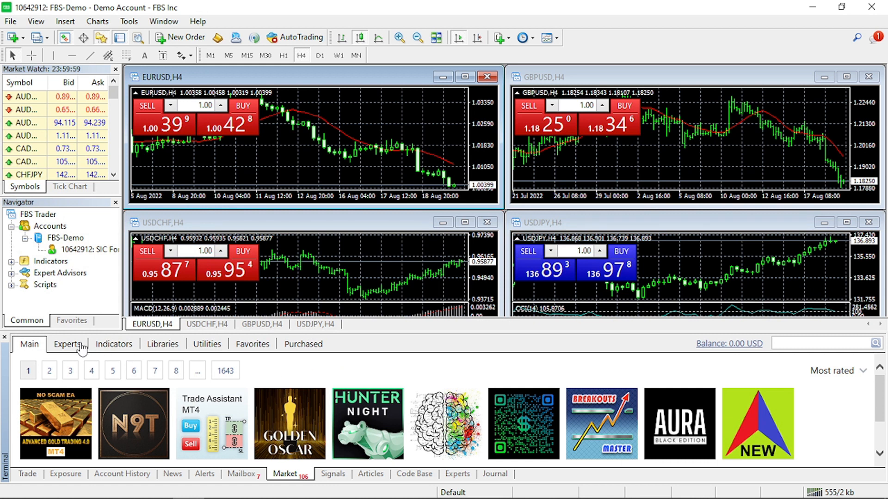
click(66, 344)
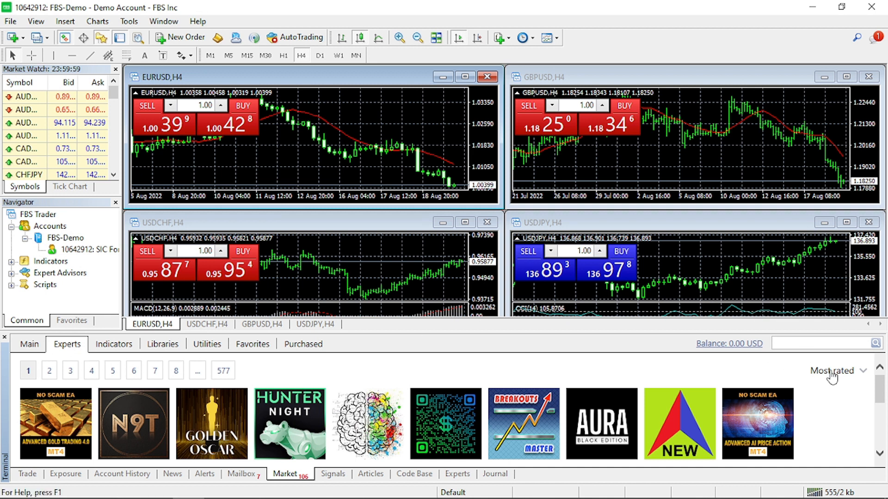
click(841, 371)
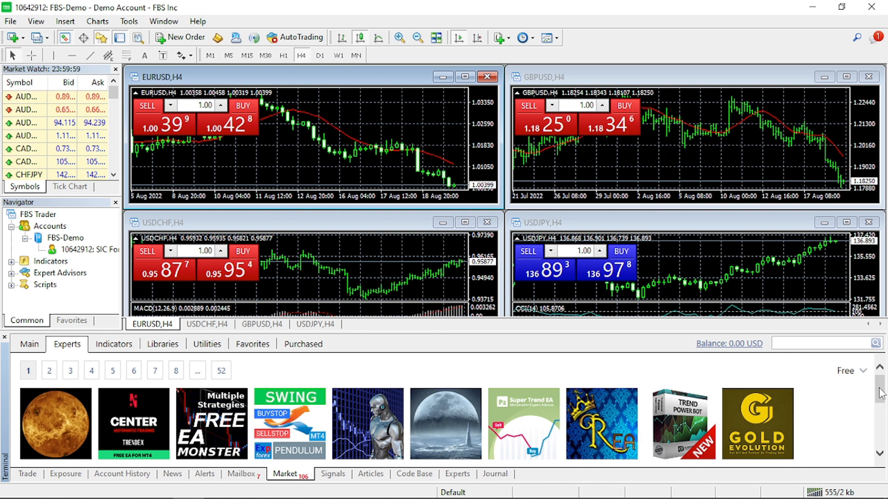
scroll(down, 3)
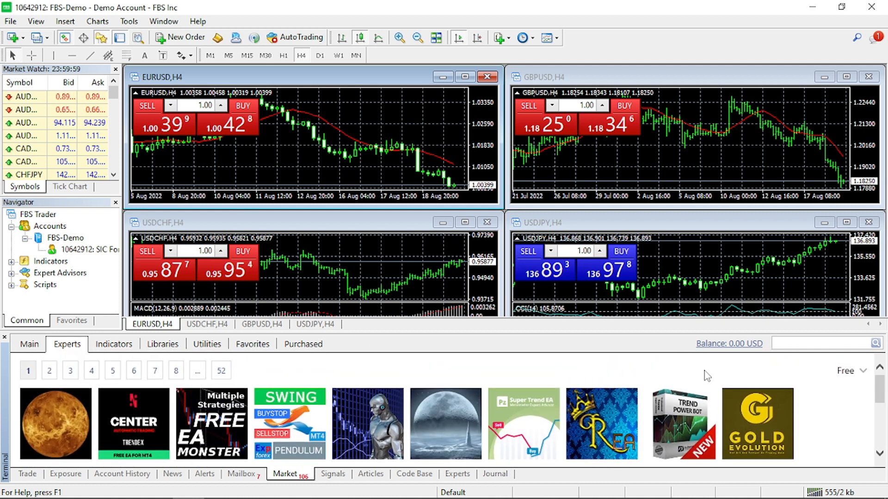
mouse_move(294, 357)
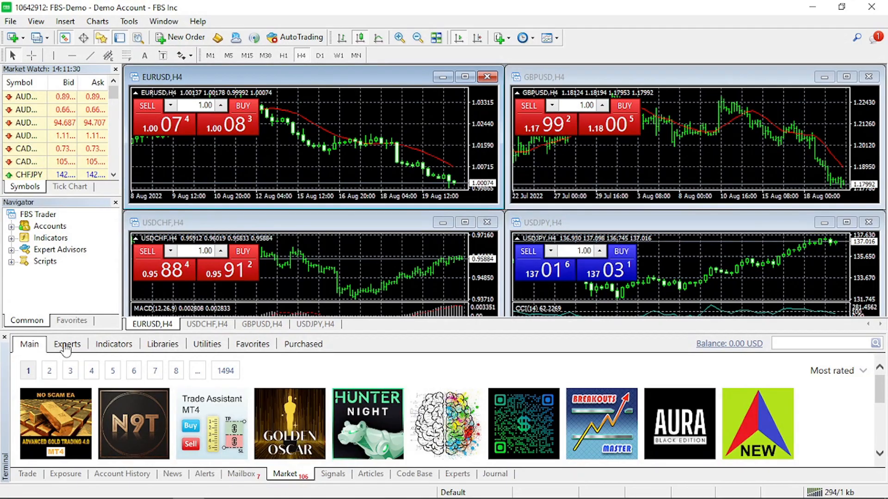
- Find the free Dark Moon expert advisor in the Market and download it into the Navigator
click(67, 344)
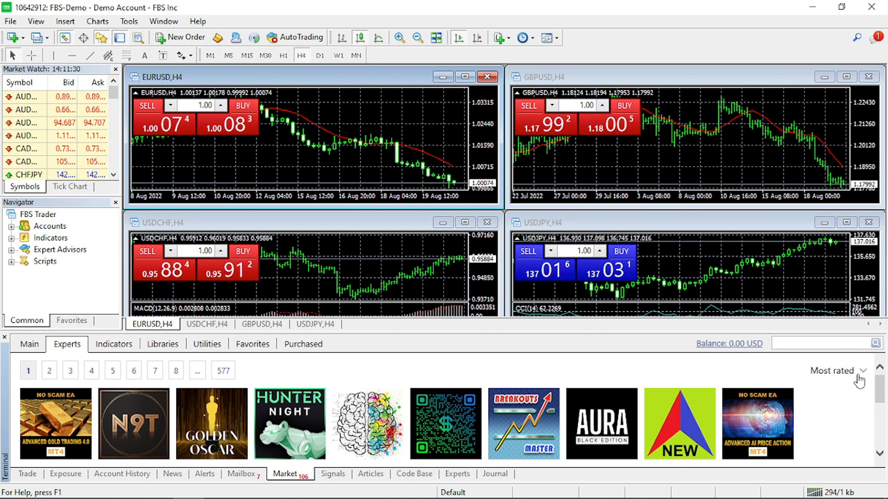
click(853, 371)
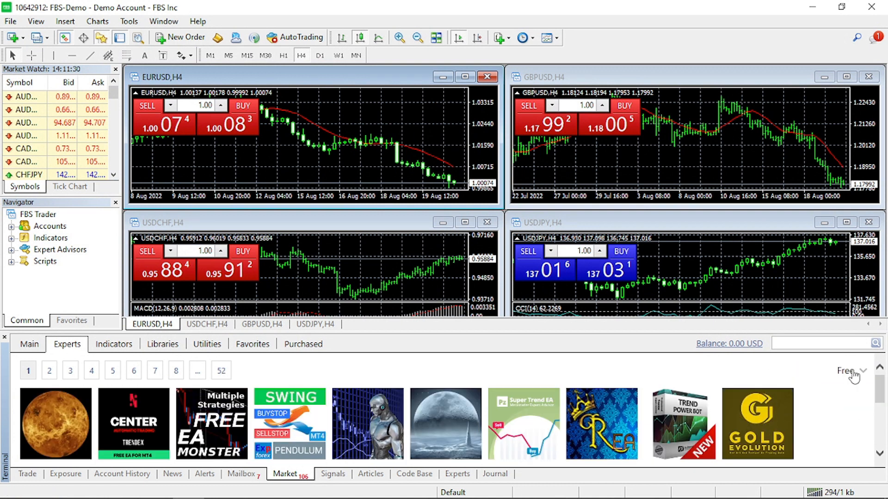
scroll(down, 3)
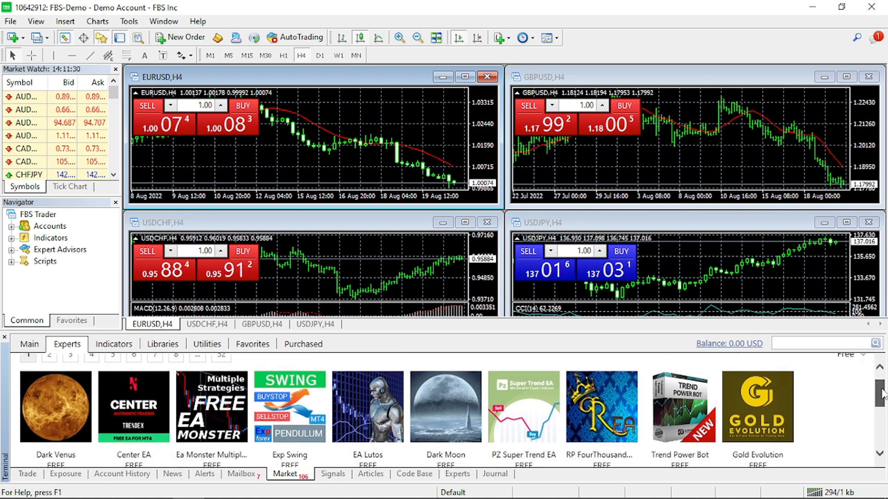
click(445, 407)
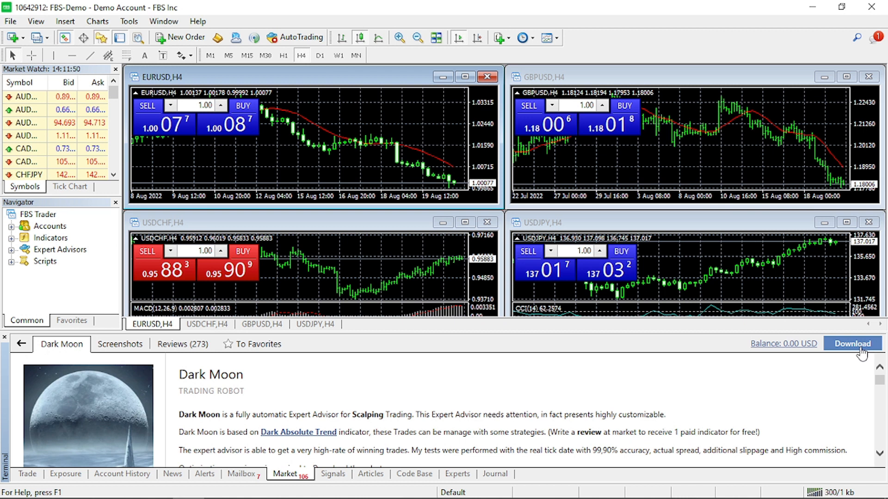
click(852, 344)
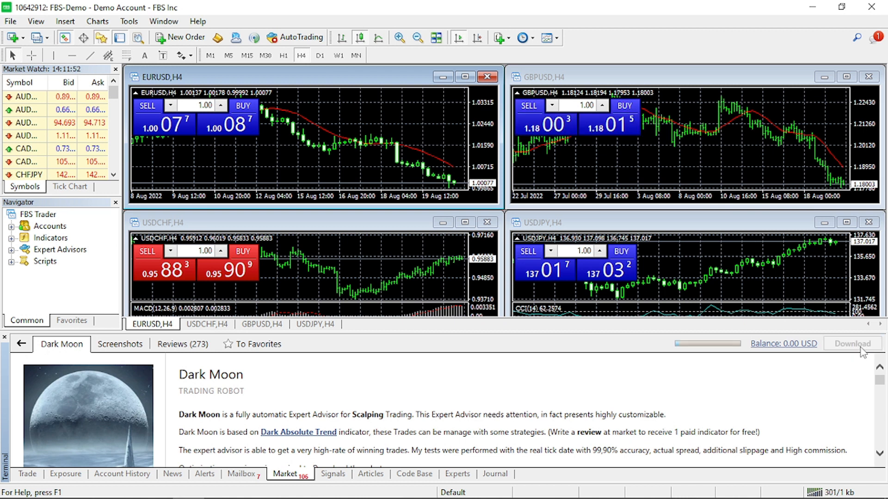
click(852, 344)
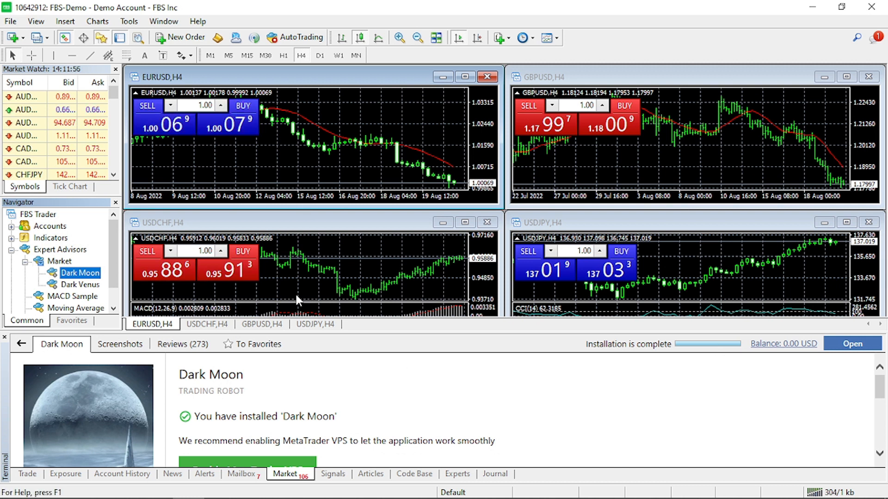
mouse_move(80, 273)
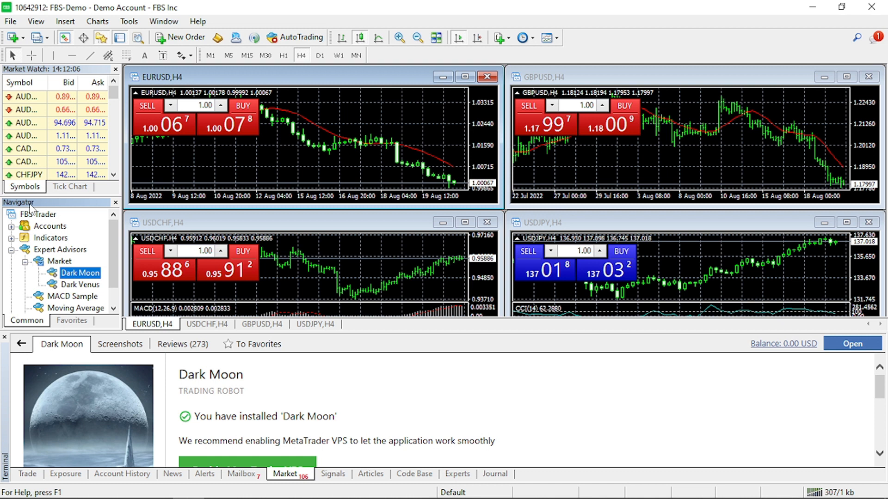
right_click(80, 272)
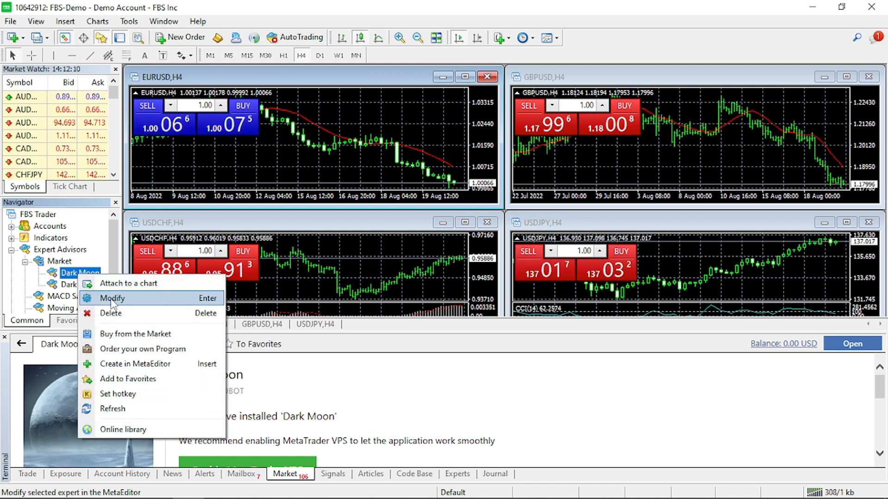
mouse_move(111, 313)
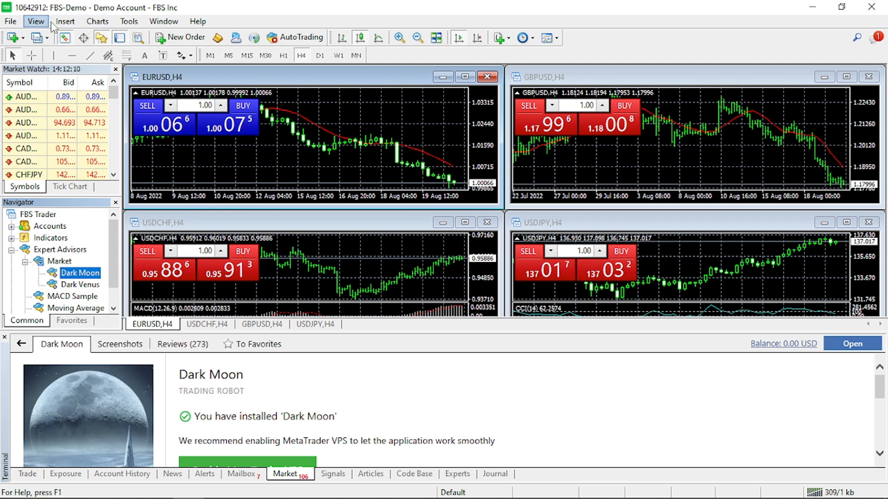
click(35, 21)
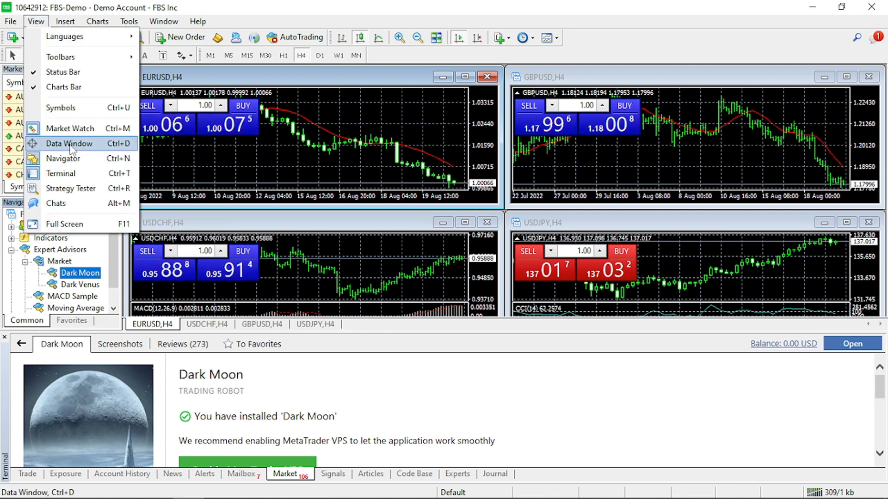